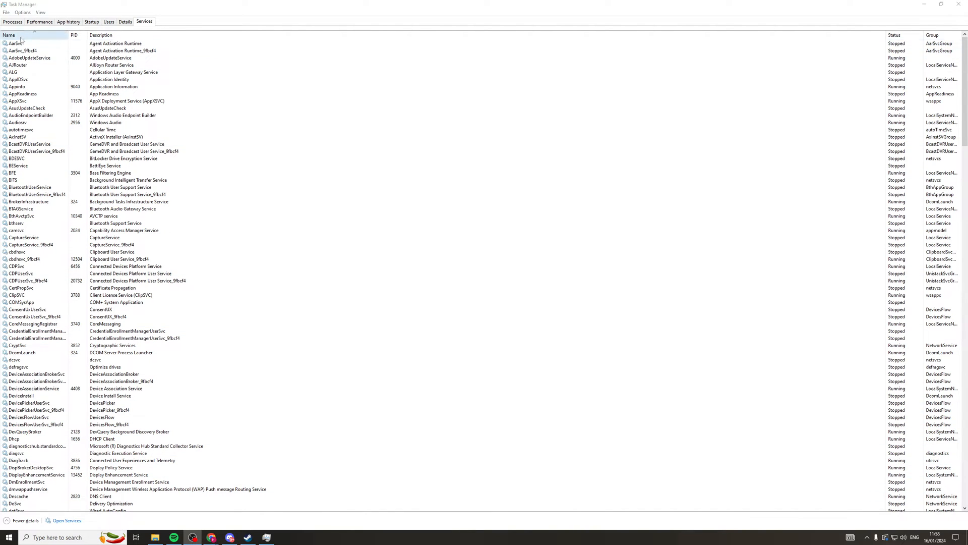
{"action": "mouse_move", "coordinate": [38, 523]}
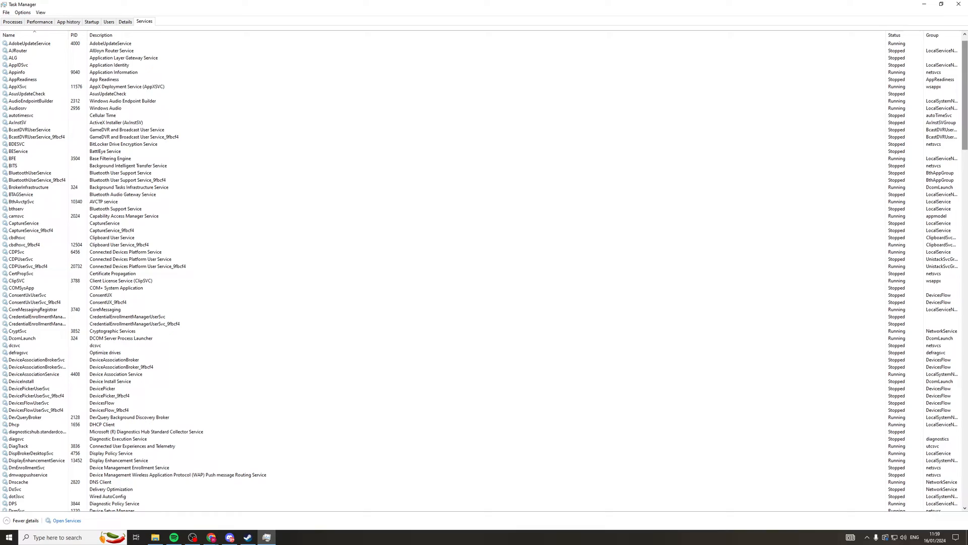
- Scroll the Task Manager services list down to the Windows through Xbox services
{"action": "scroll", "scroll_direction": "down", "scroll_amount": 3}
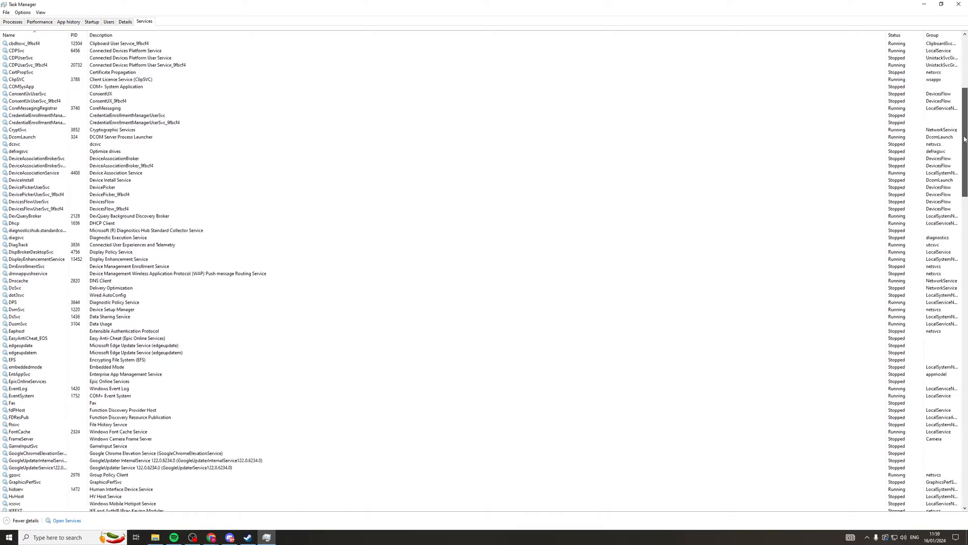
{"action": "scroll", "scroll_direction": "down", "scroll_amount": 3}
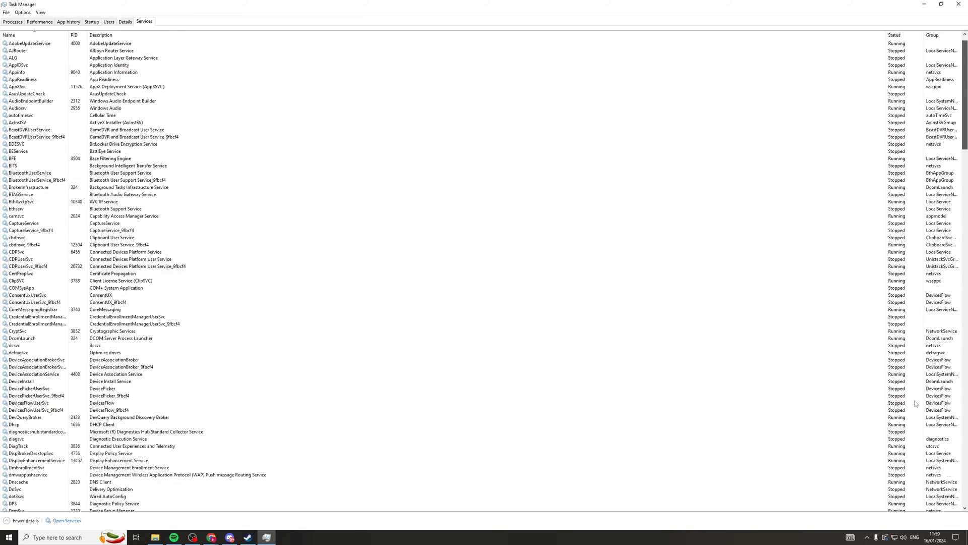
{"action": "scroll", "scroll_direction": "down", "scroll_amount": 3}
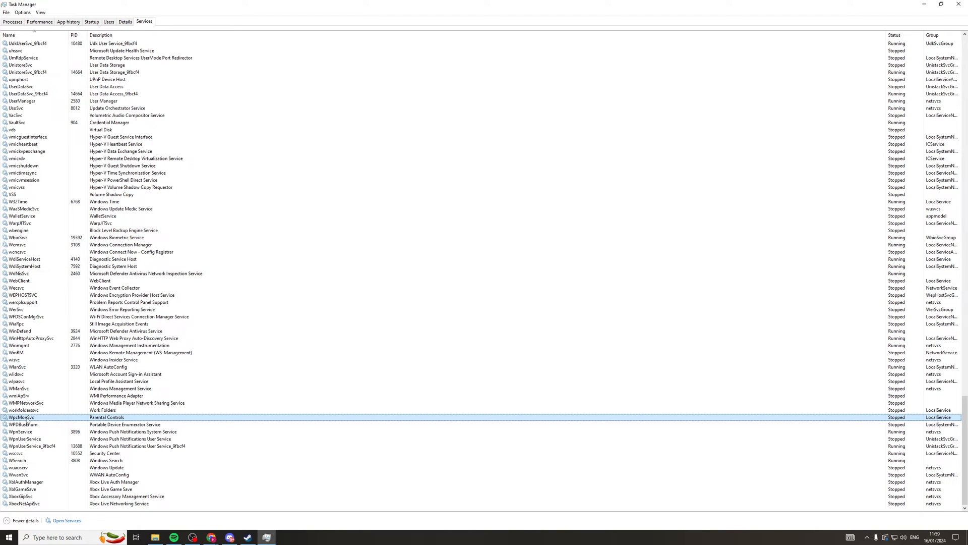
{"action": "mouse_move", "coordinate": [127, 418]}
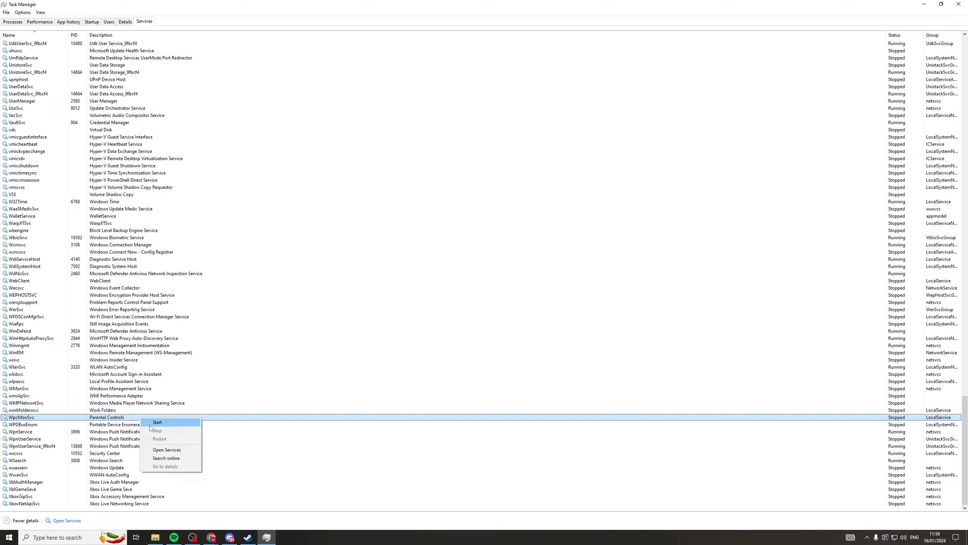
{"action": "mouse_move", "coordinate": [393, 427]}
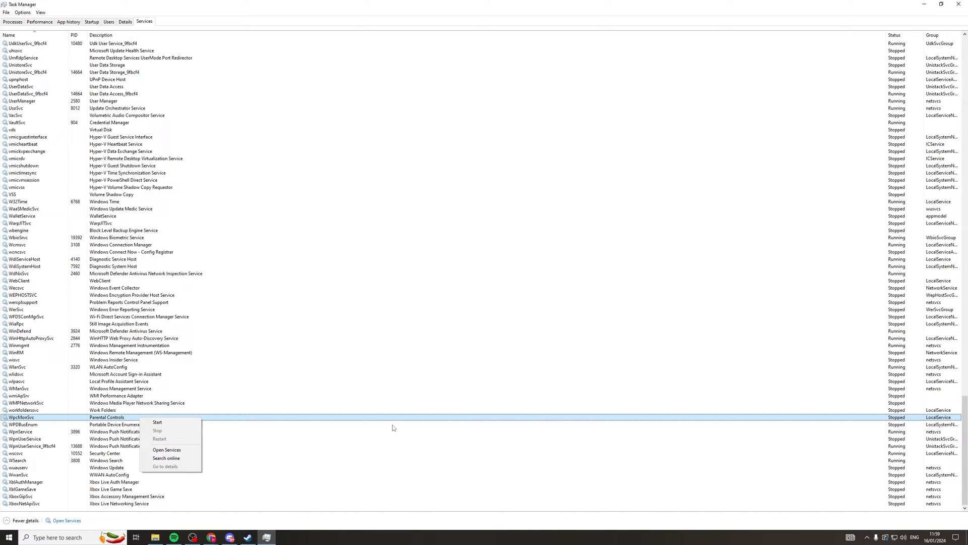
{"action": "mouse_move", "coordinate": [167, 431]}
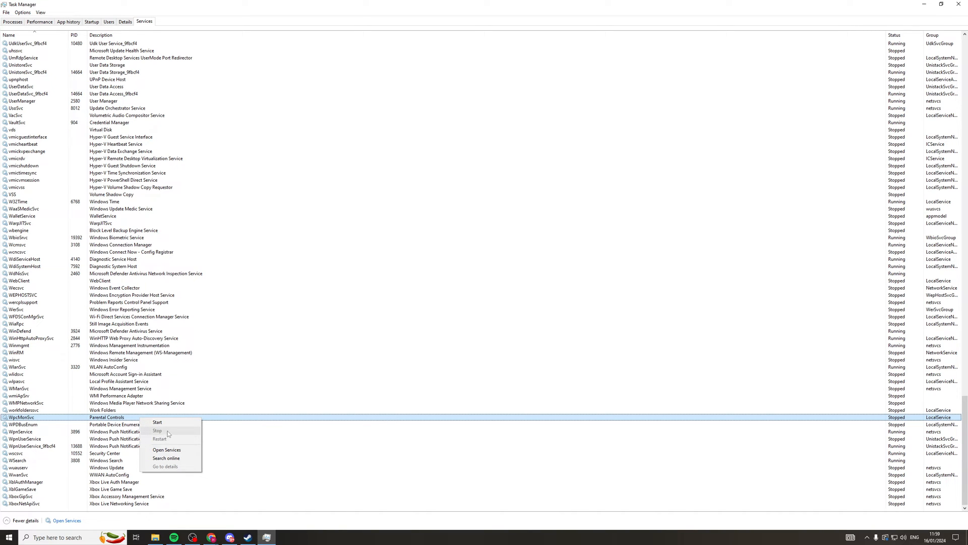
{"action": "mouse_move", "coordinate": [180, 437]}
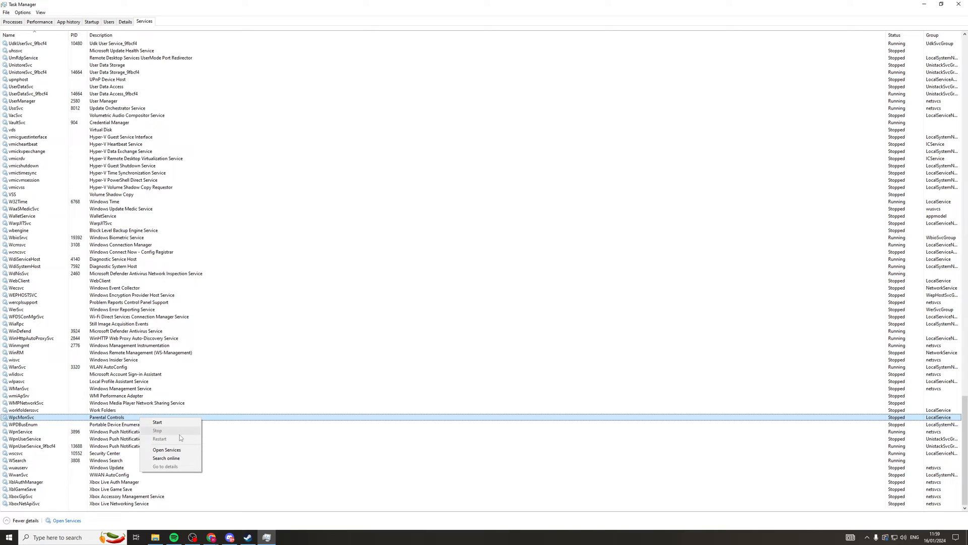
{"action": "mouse_move", "coordinate": [178, 435]}
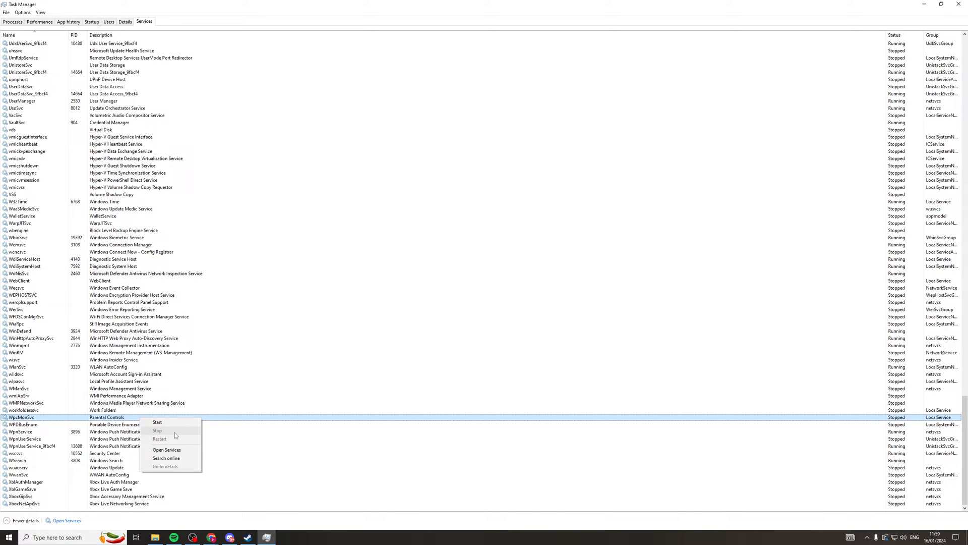
{"action": "mouse_move", "coordinate": [157, 422]}
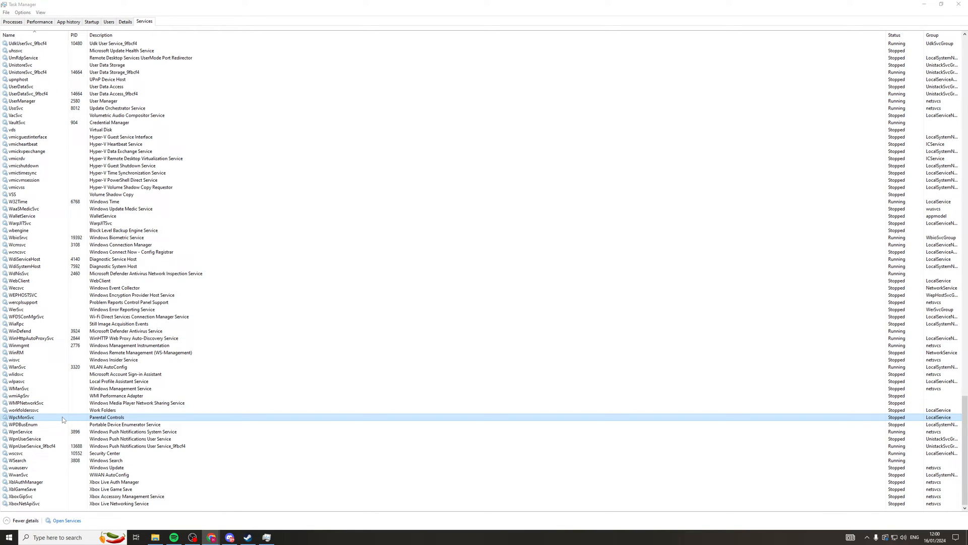
- Launch the Services console via Open Services on WpcMonSvc's context menu
{"action": "right_click", "coordinate": [20, 417]}
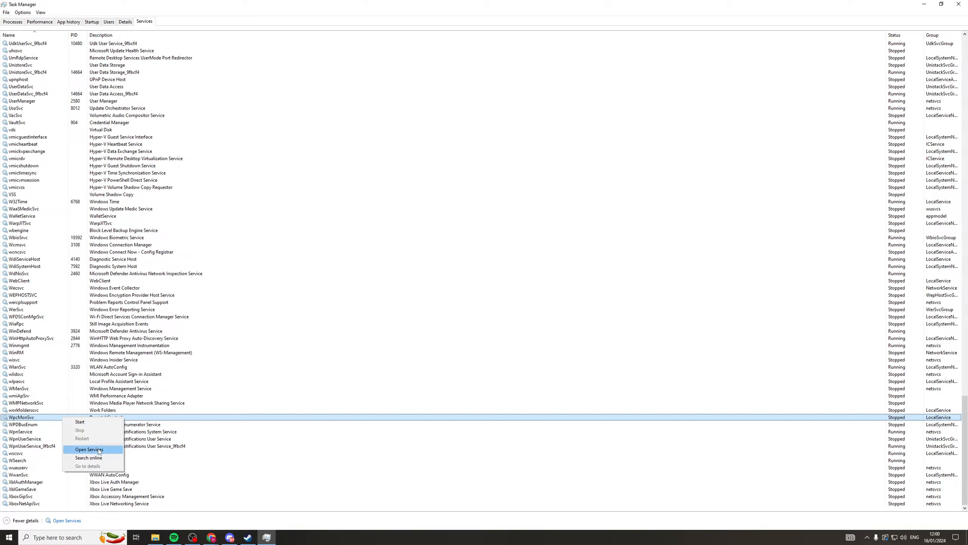
{"action": "left_click", "coordinate": [103, 446]}
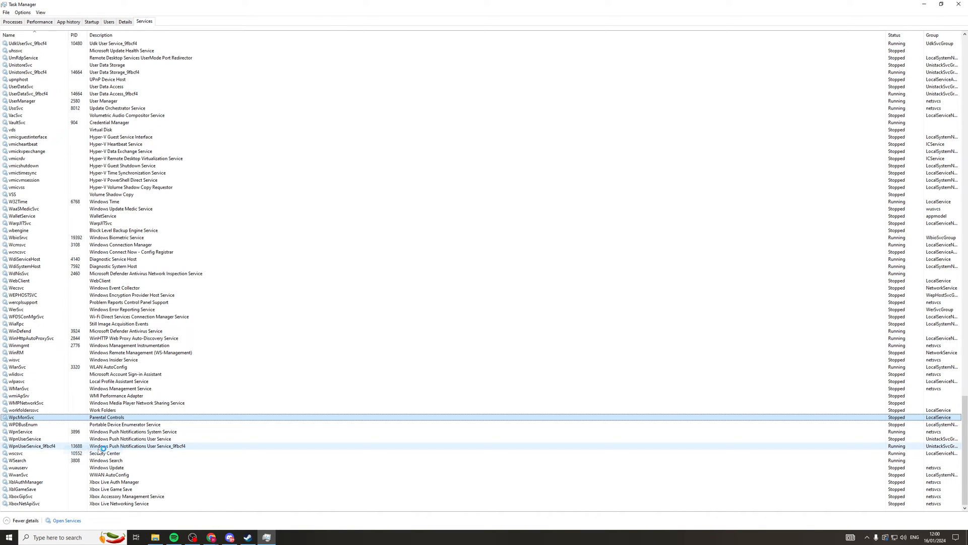
{"action": "left_click", "coordinate": [66, 520]}
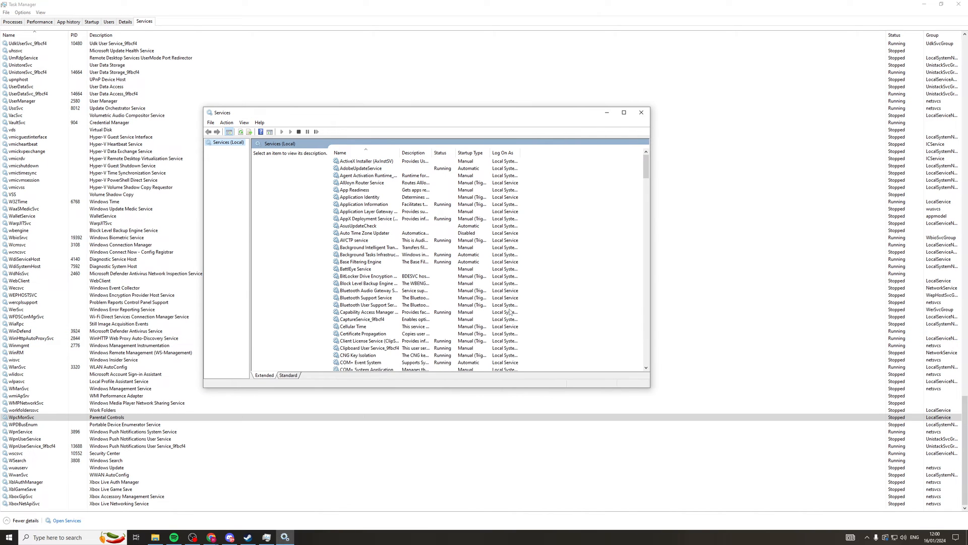
- Select Parental Controls in Services to show its description: stopped, manual startup
{"action": "scroll", "scroll_direction": "down", "scroll_amount": 3}
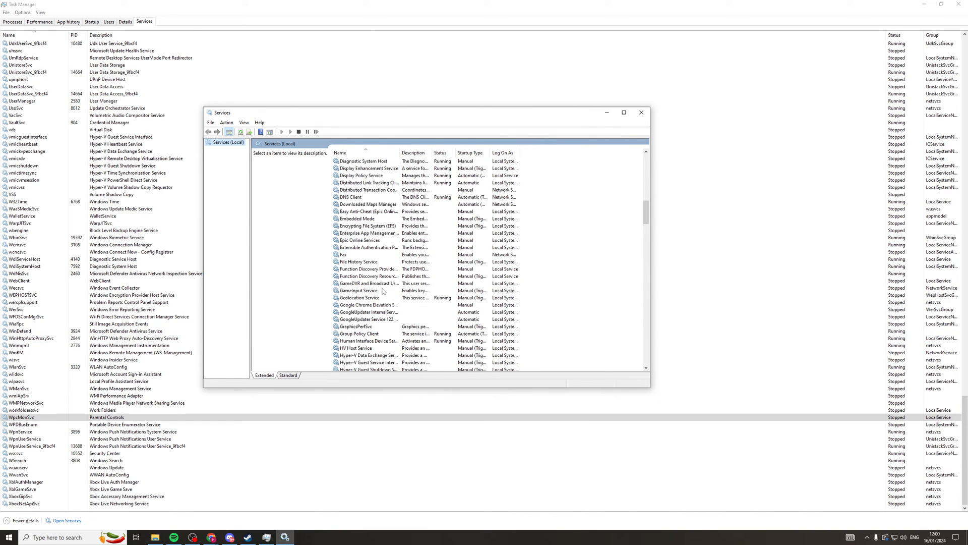
{"action": "scroll", "scroll_direction": "down", "scroll_amount": 3}
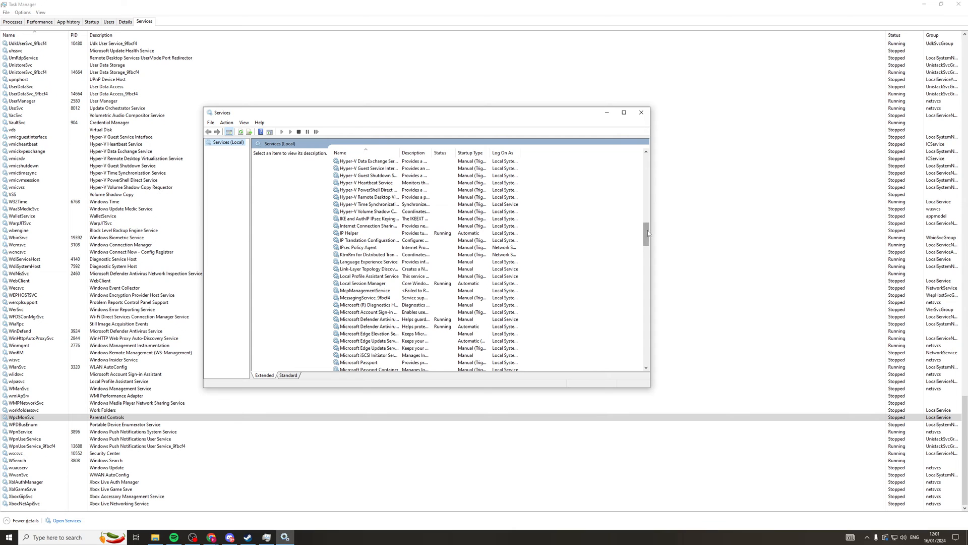
{"action": "scroll", "scroll_direction": "down", "scroll_amount": 3}
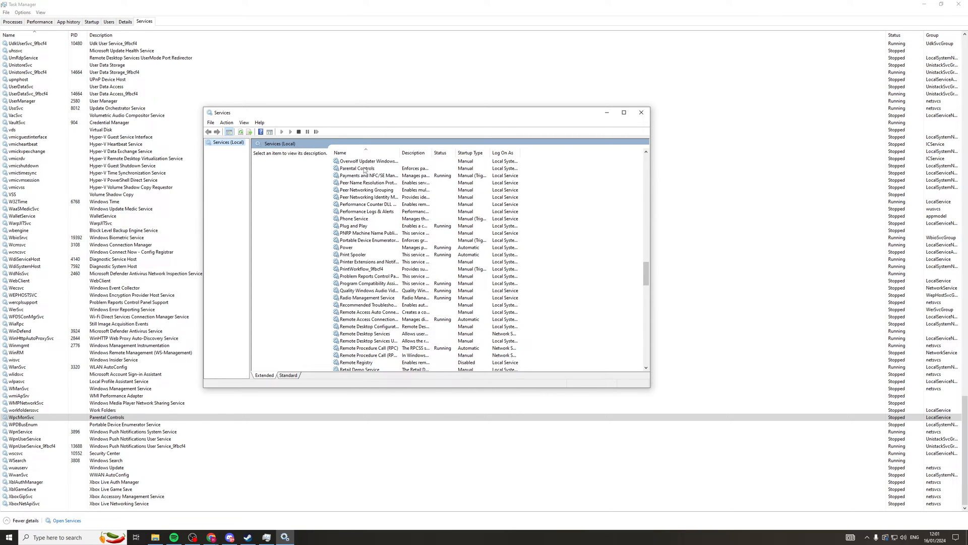
{"action": "left_click", "coordinate": [357, 211]}
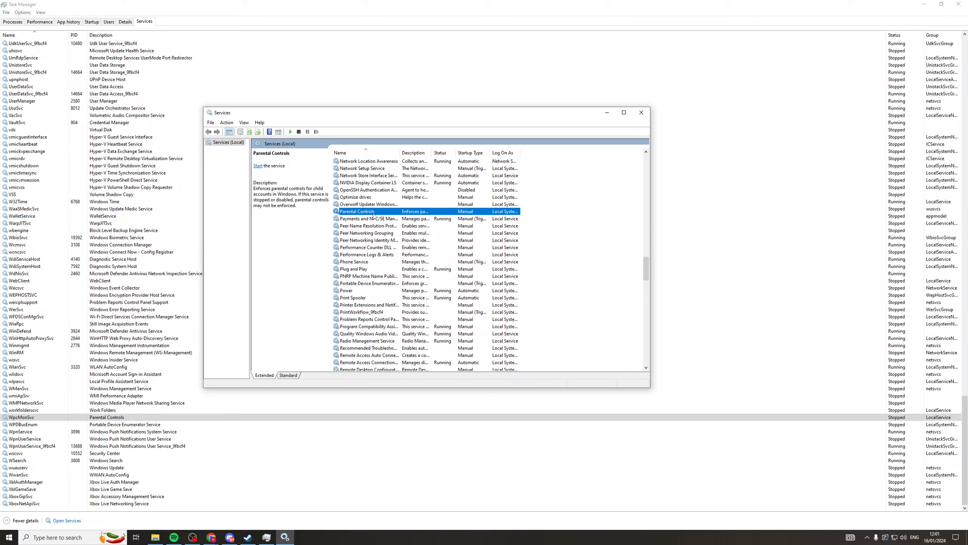
{"action": "right_click", "coordinate": [358, 211]}
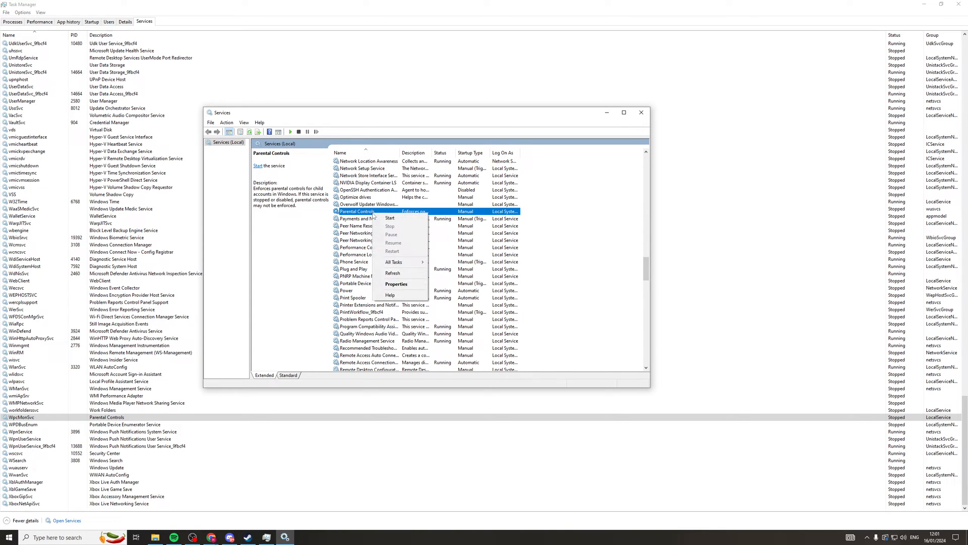
{"action": "left_click", "coordinate": [396, 284]}
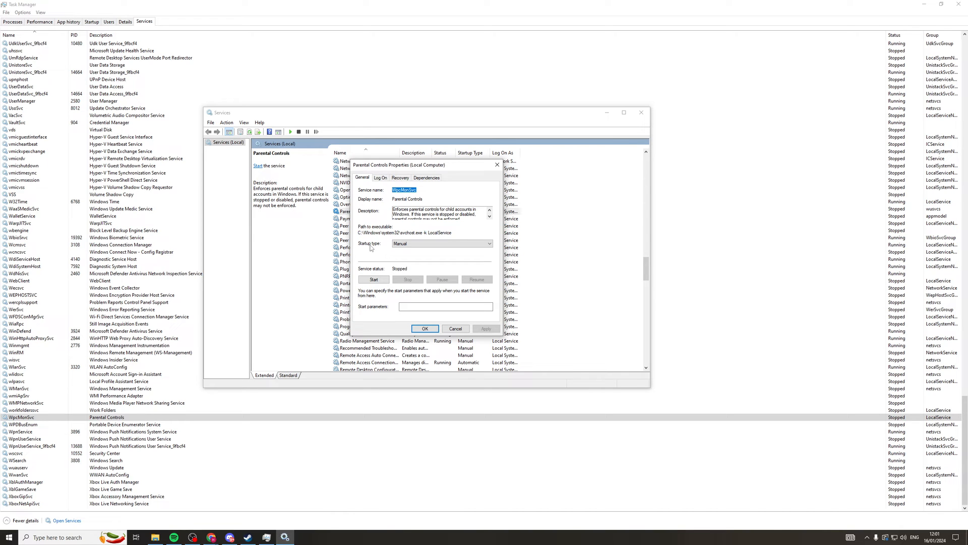
{"action": "mouse_move", "coordinate": [369, 248]}
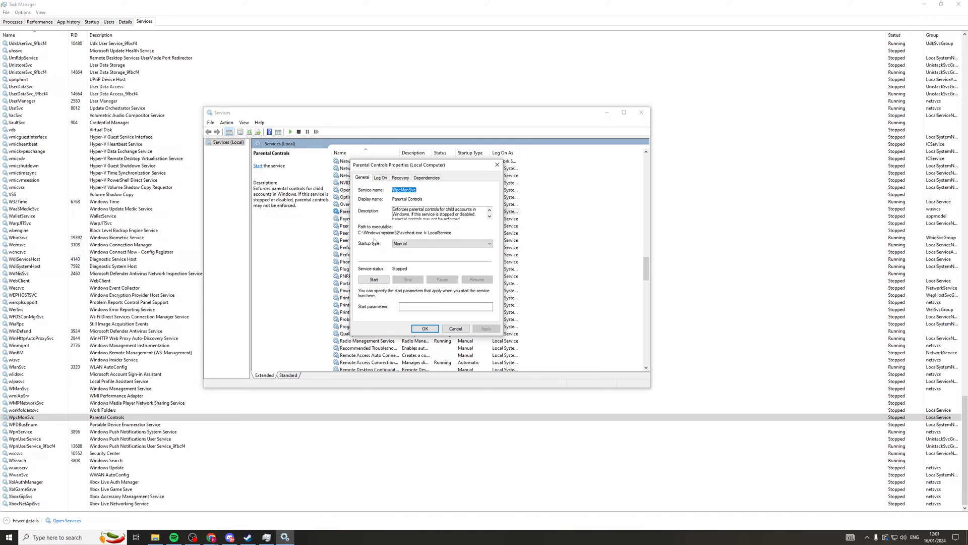
{"action": "left_click", "coordinate": [489, 242]}
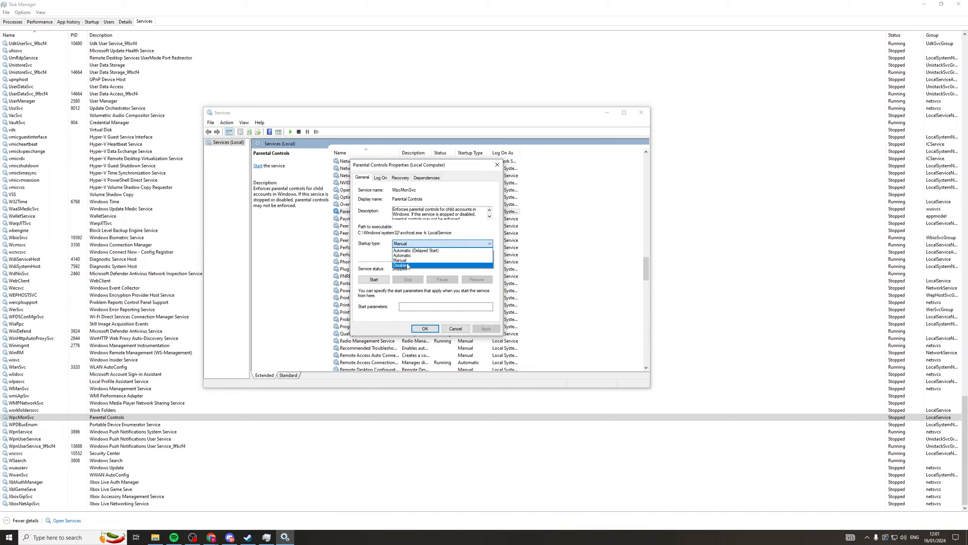
{"action": "left_click", "coordinate": [400, 260]}
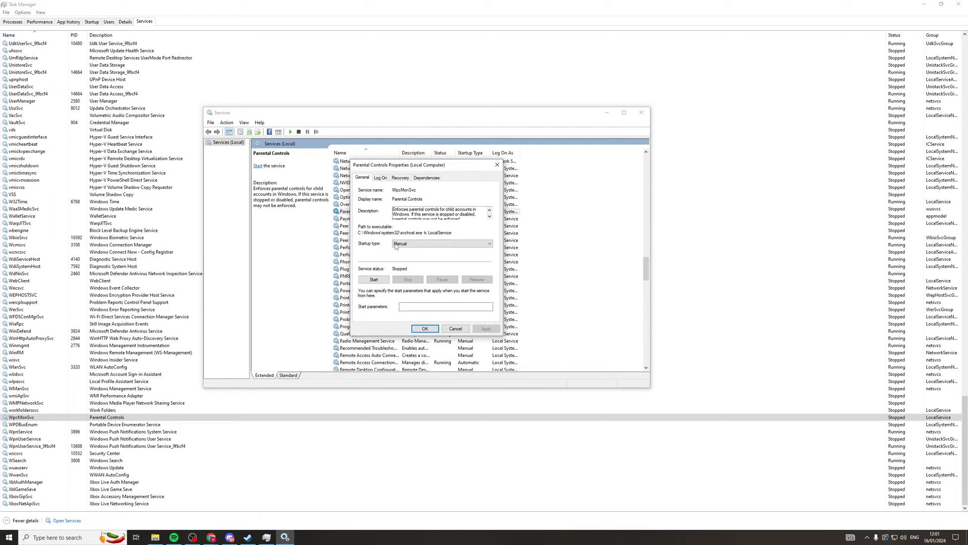
{"action": "mouse_move", "coordinate": [499, 328]}
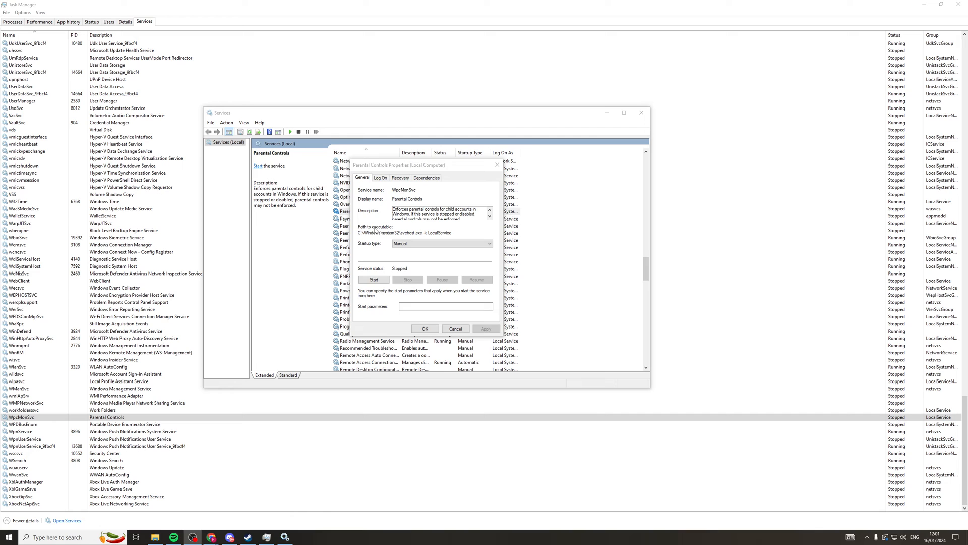
{"action": "left_click", "coordinate": [499, 163]}
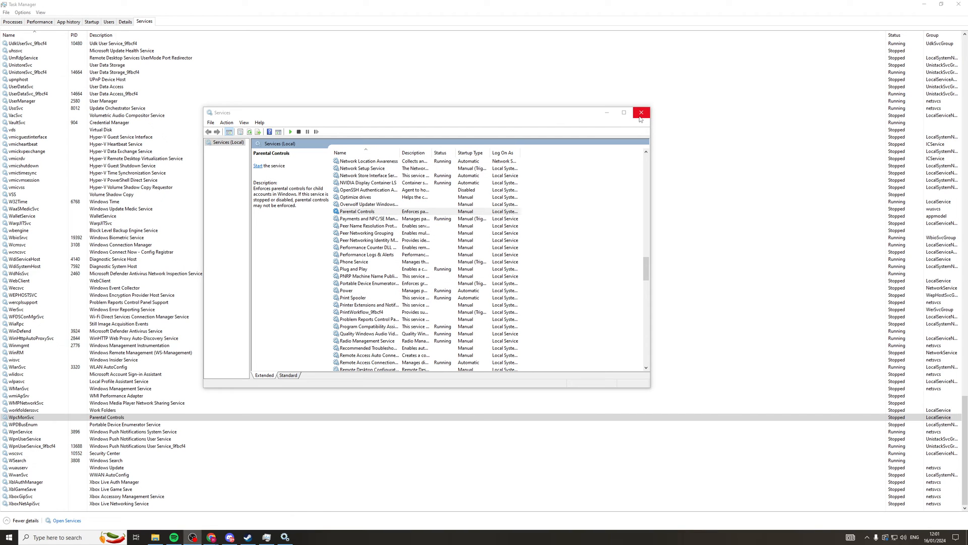
- Close the Services window, returning to Task Manager with WpcMonSvc stopped
{"action": "left_click", "coordinate": [641, 112]}
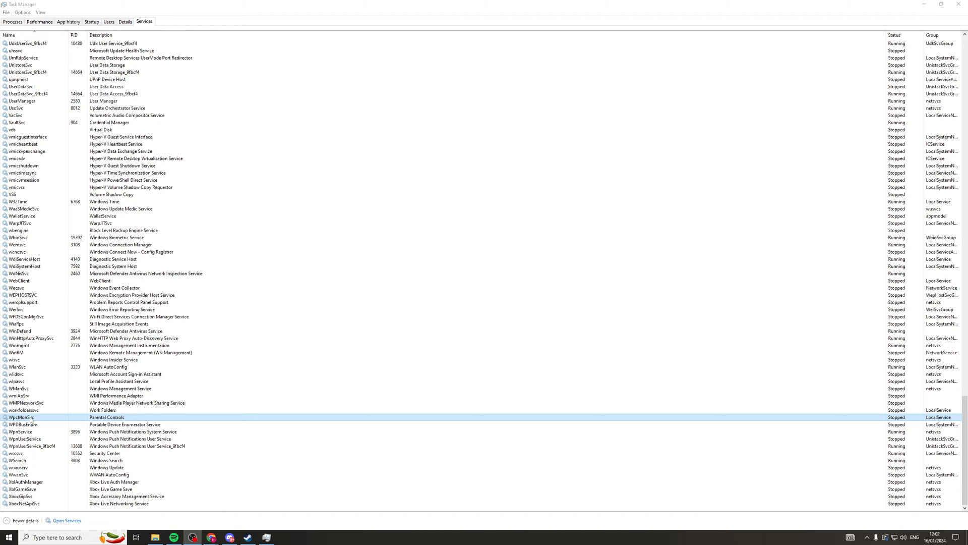
{"action": "mouse_move", "coordinate": [41, 420]}
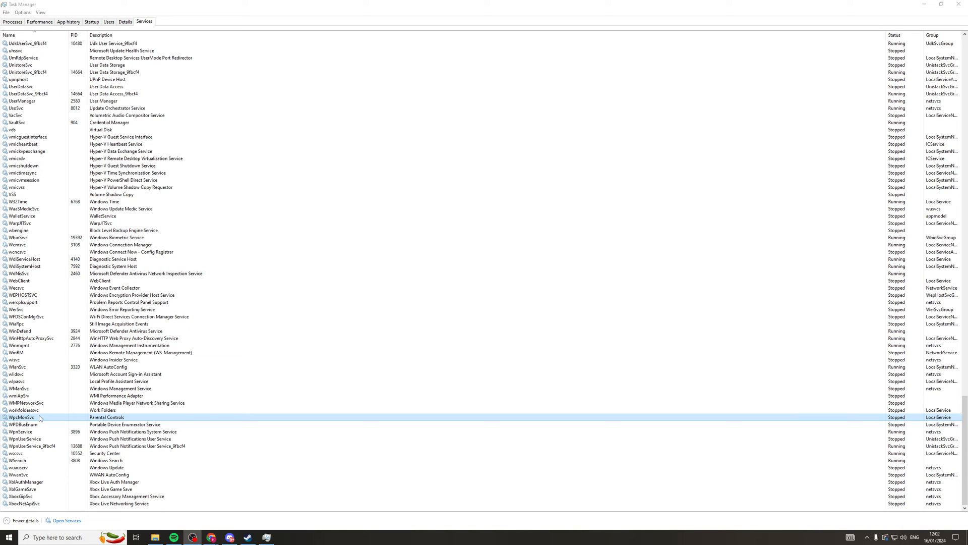
{"action": "mouse_move", "coordinate": [41, 420]}
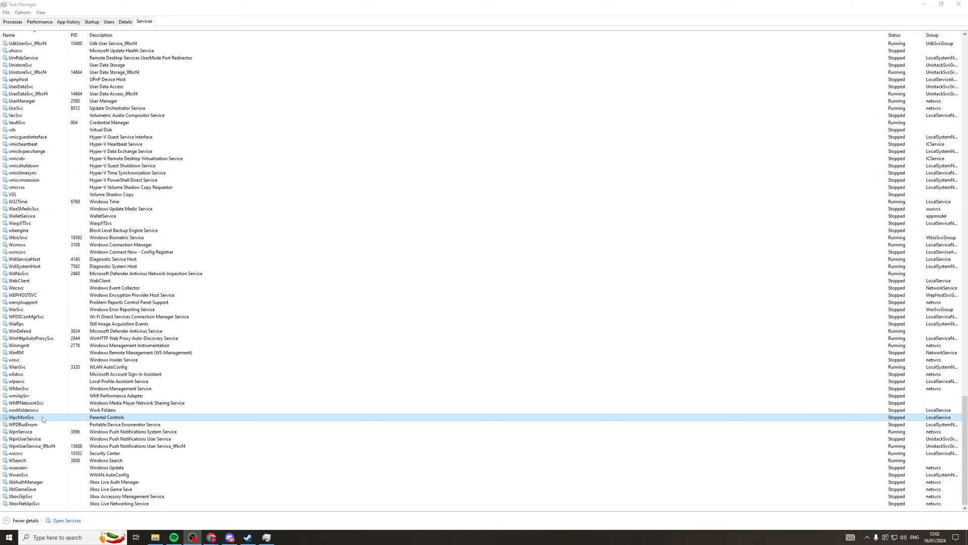
{"action": "right_click", "coordinate": [41, 417]}
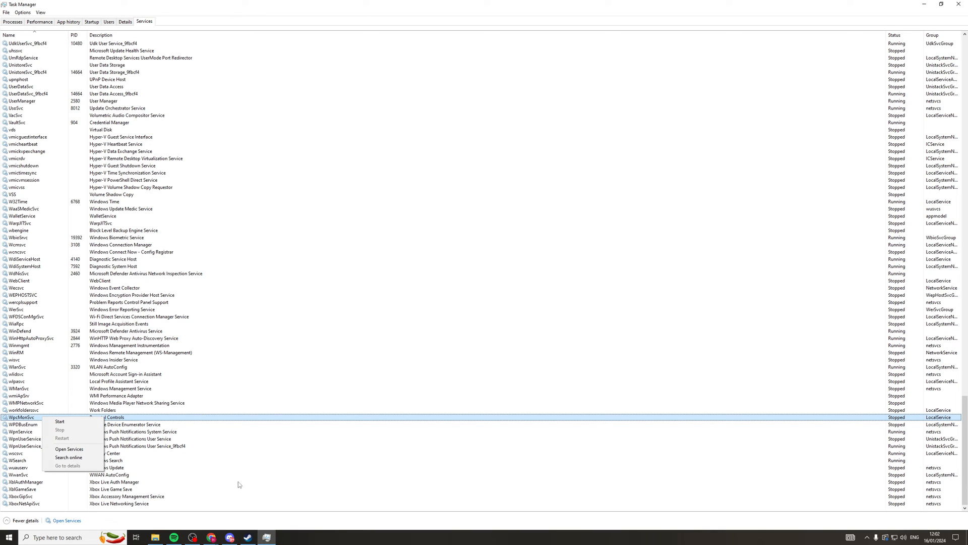
{"action": "left_click", "coordinate": [238, 484]}
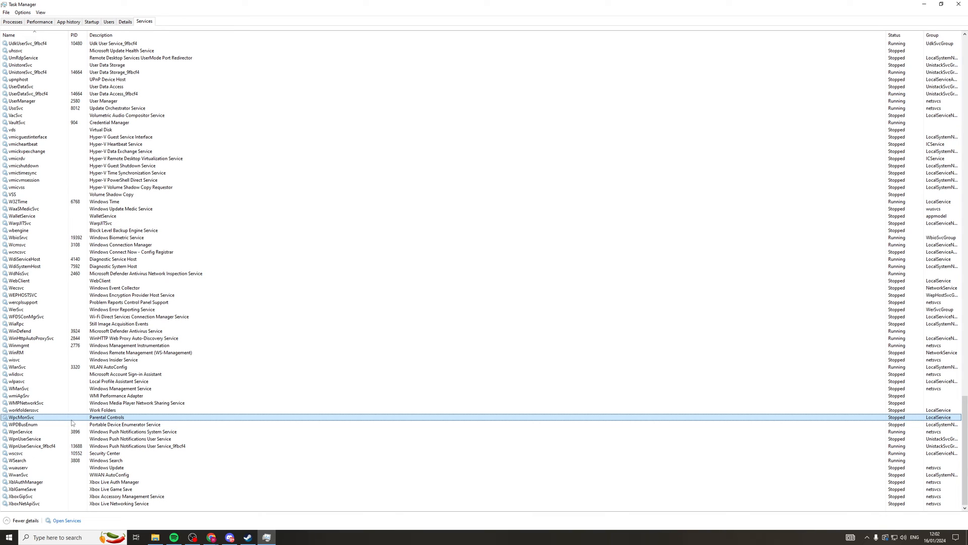
{"action": "mouse_move", "coordinate": [48, 420]}
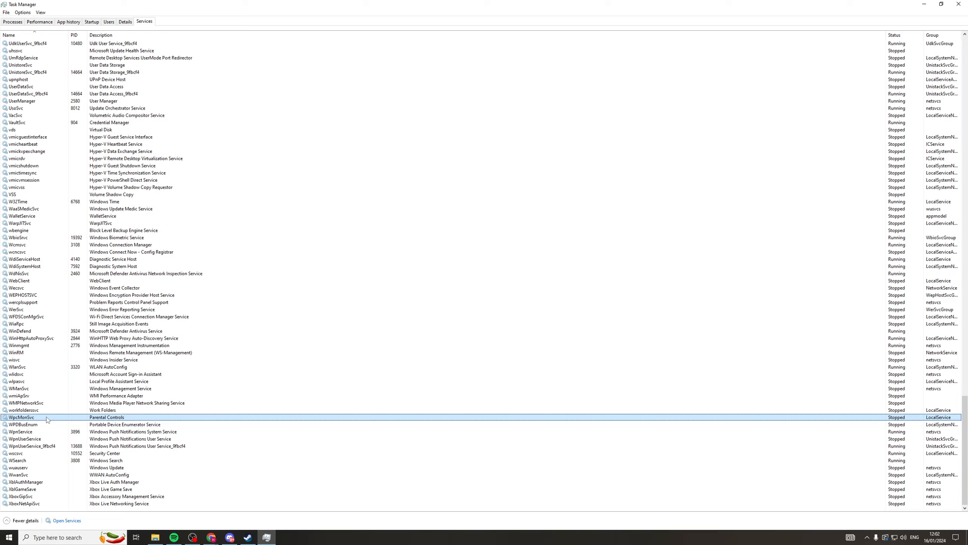
{"action": "mouse_move", "coordinate": [40, 420]}
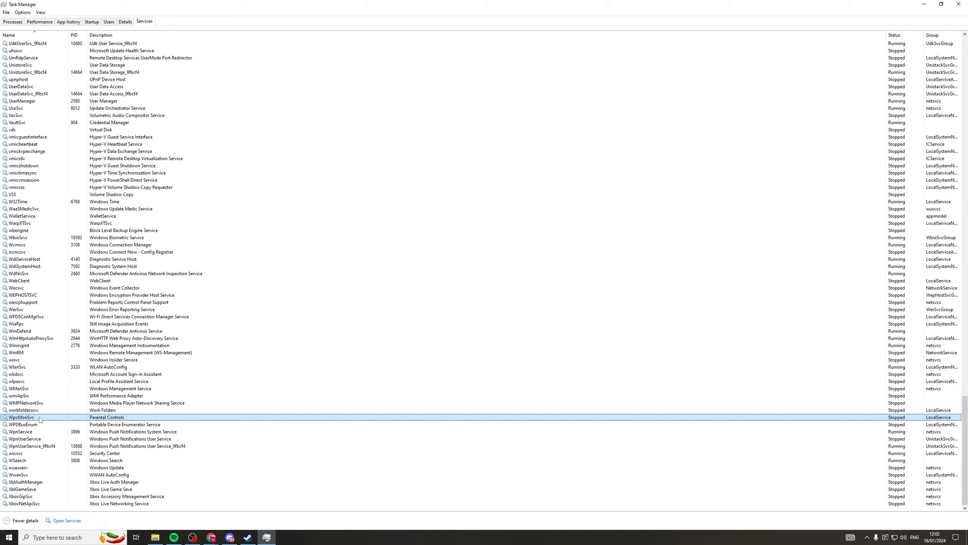